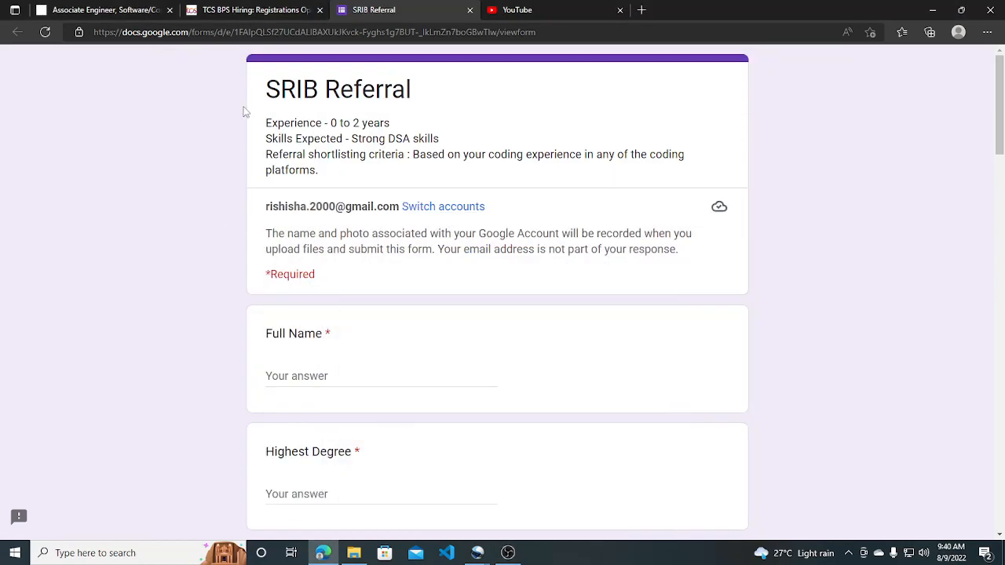
pyautogui.moveTo(47, 139)
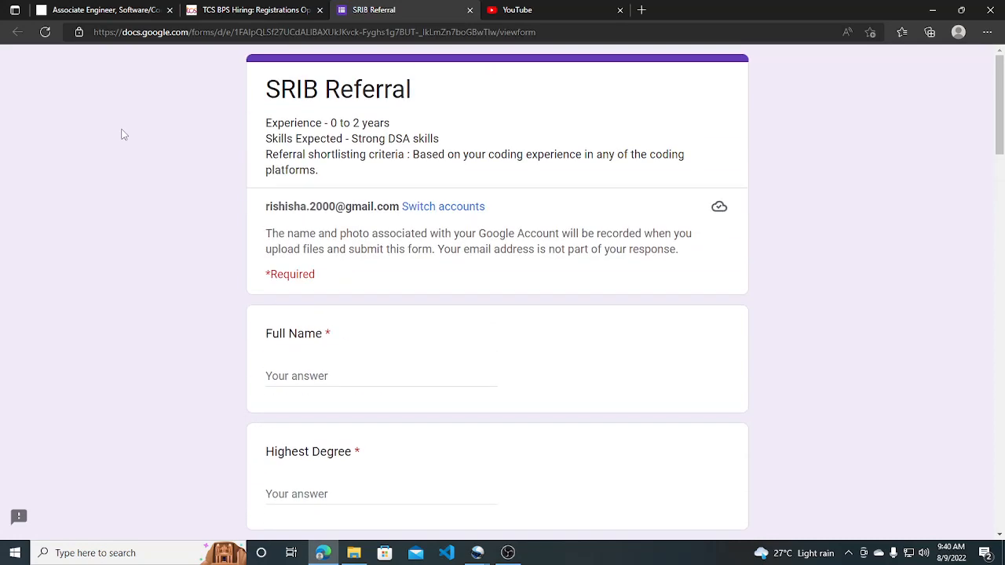
pyautogui.moveTo(117, 233)
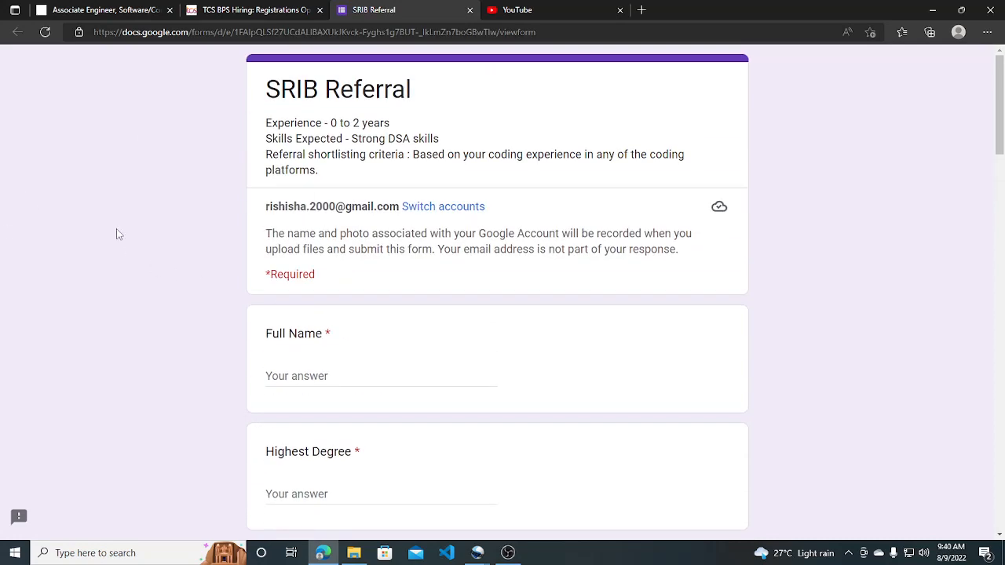
pyautogui.moveTo(248, 130)
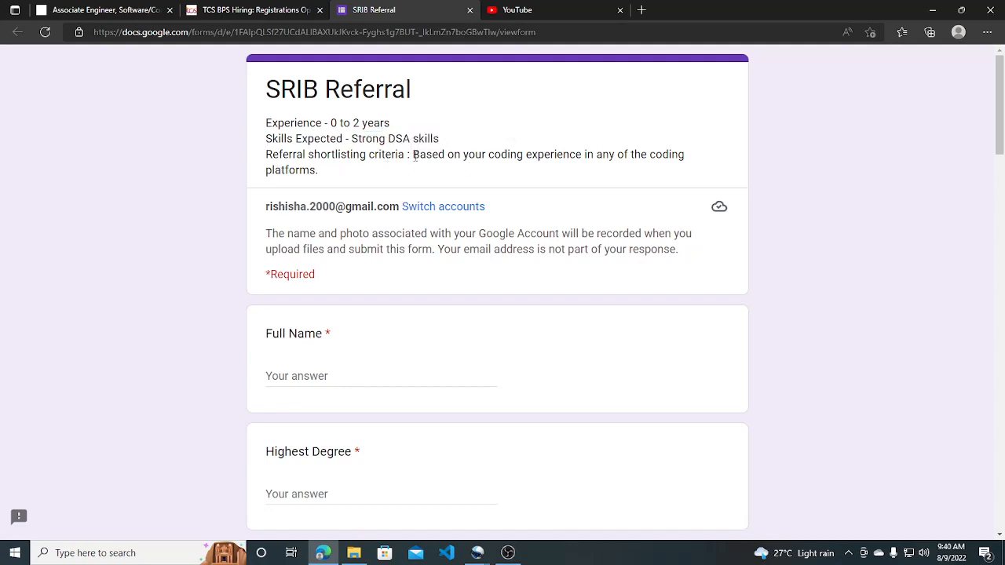
pyautogui.moveTo(754, 164)
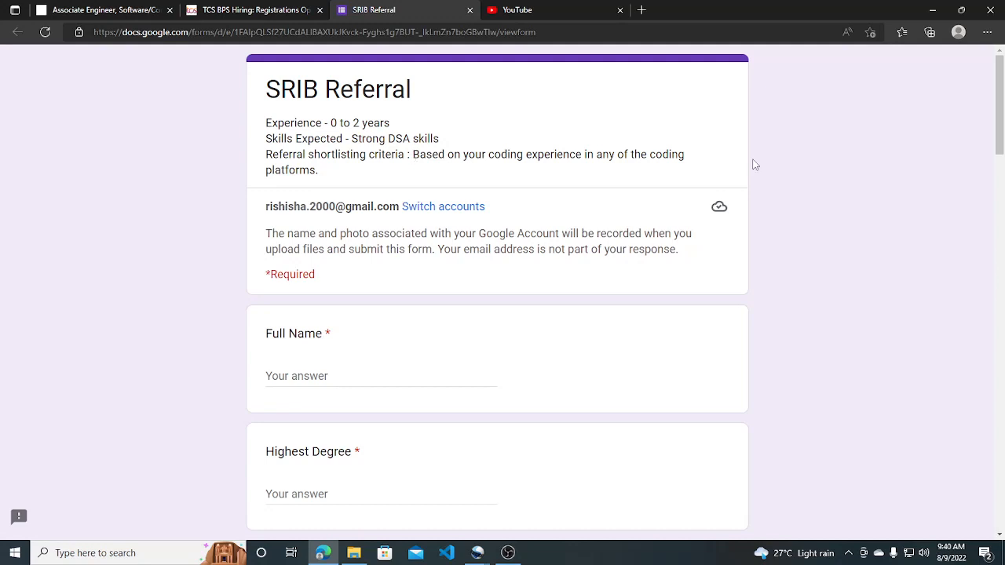
# Scroll down through the SRIB Referral form to review its questions.
pyautogui.scroll(-3)
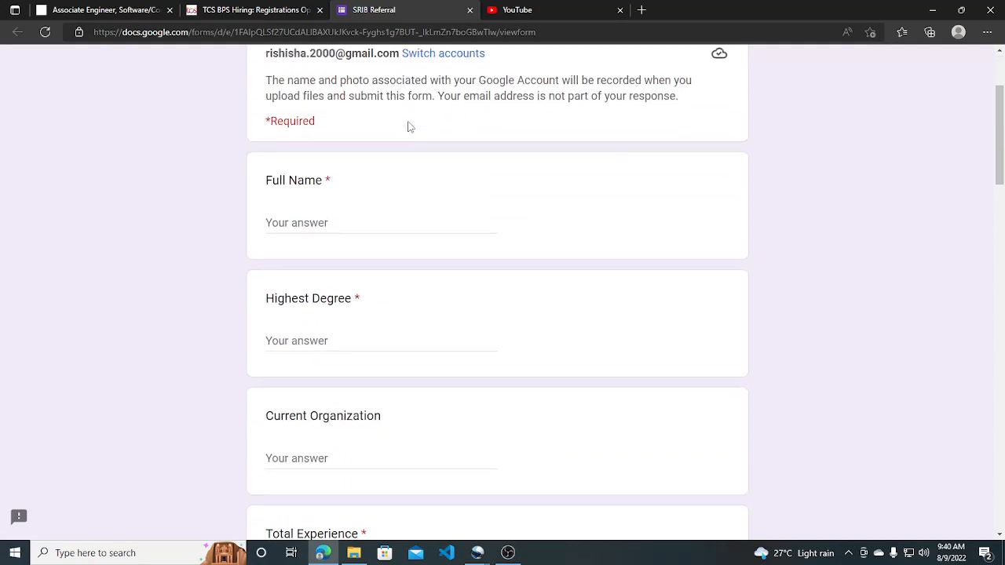
pyautogui.scroll(-3)
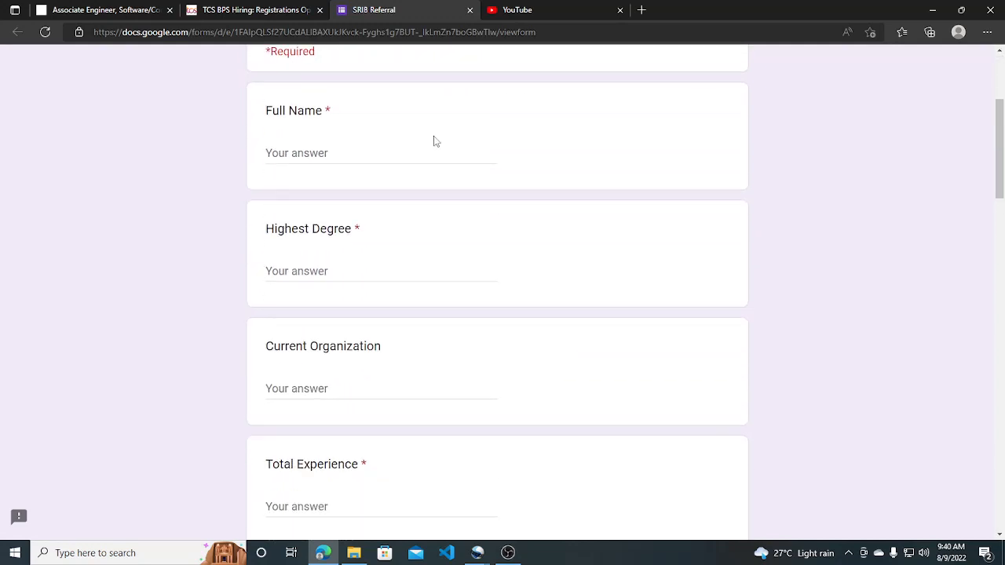
pyautogui.scroll(-3)
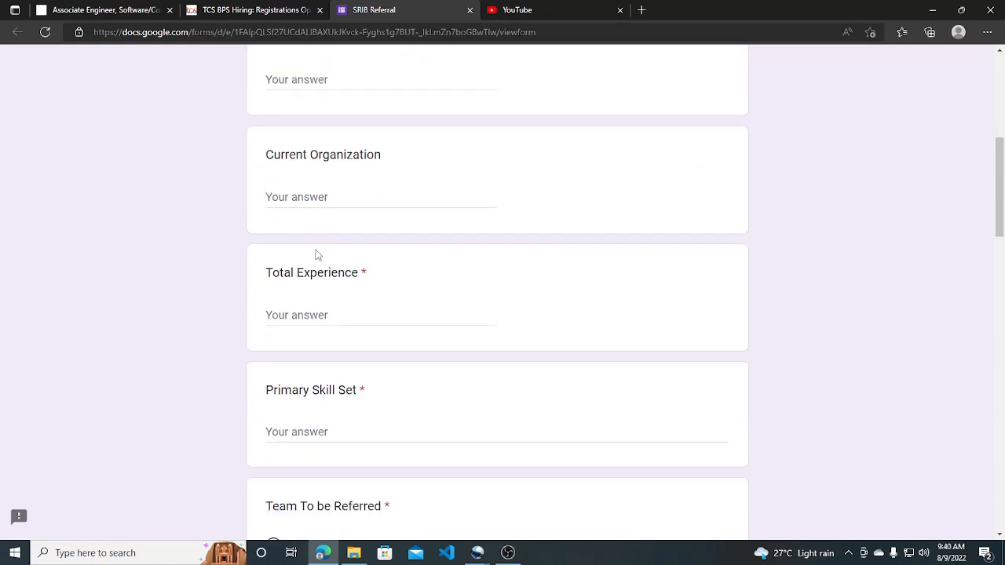
pyautogui.scroll(-3)
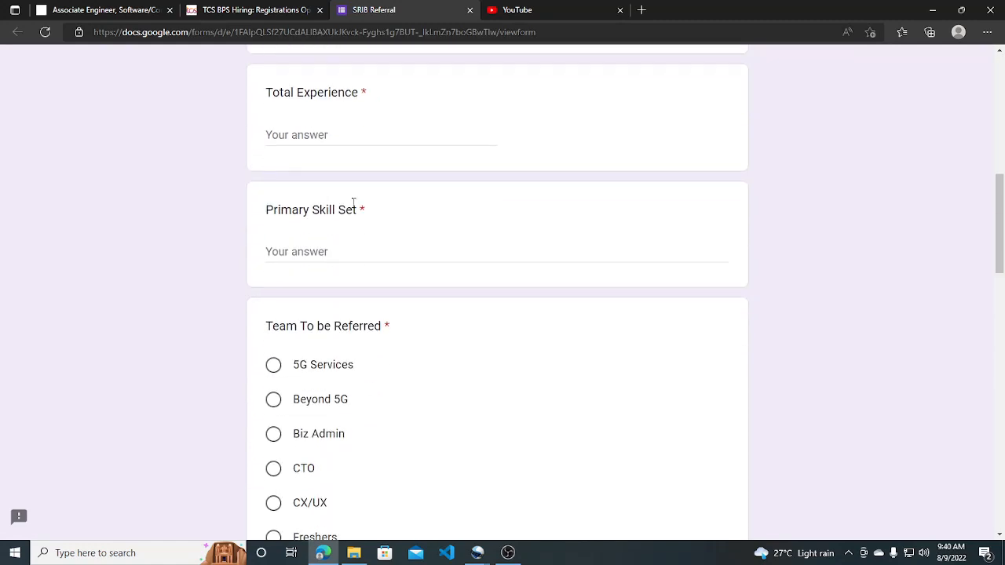
pyautogui.scroll(-3)
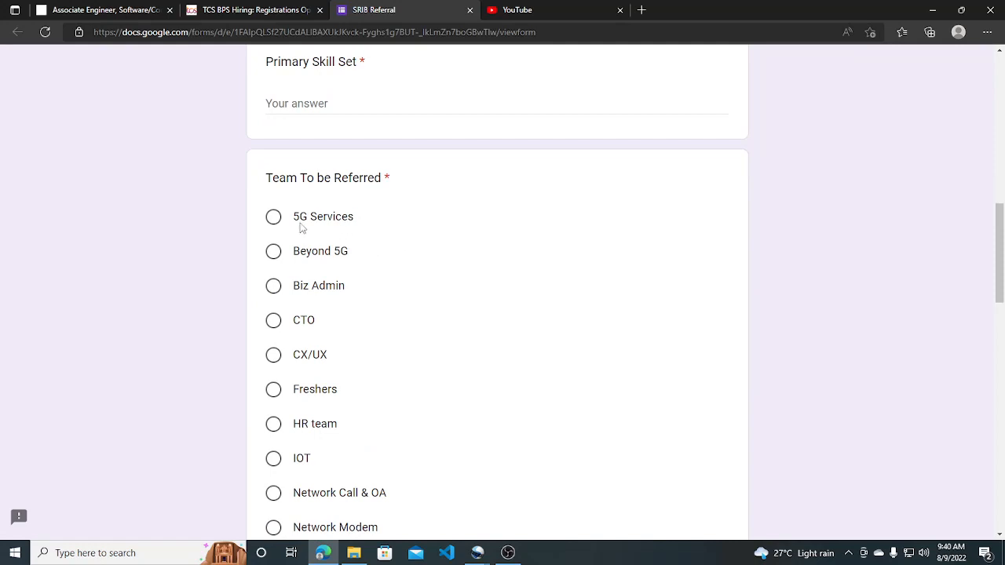
pyautogui.scroll(-3)
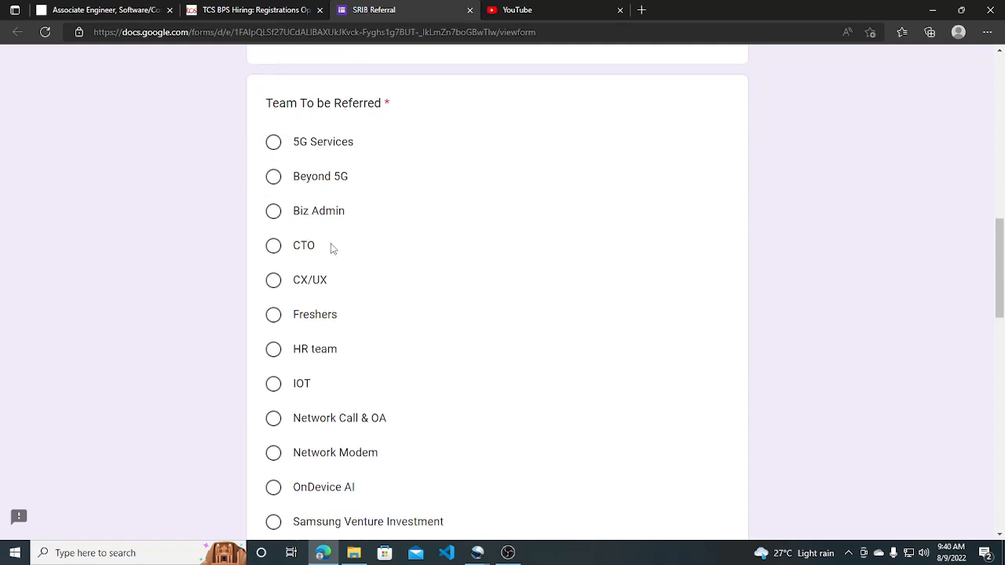
pyautogui.moveTo(293, 313)
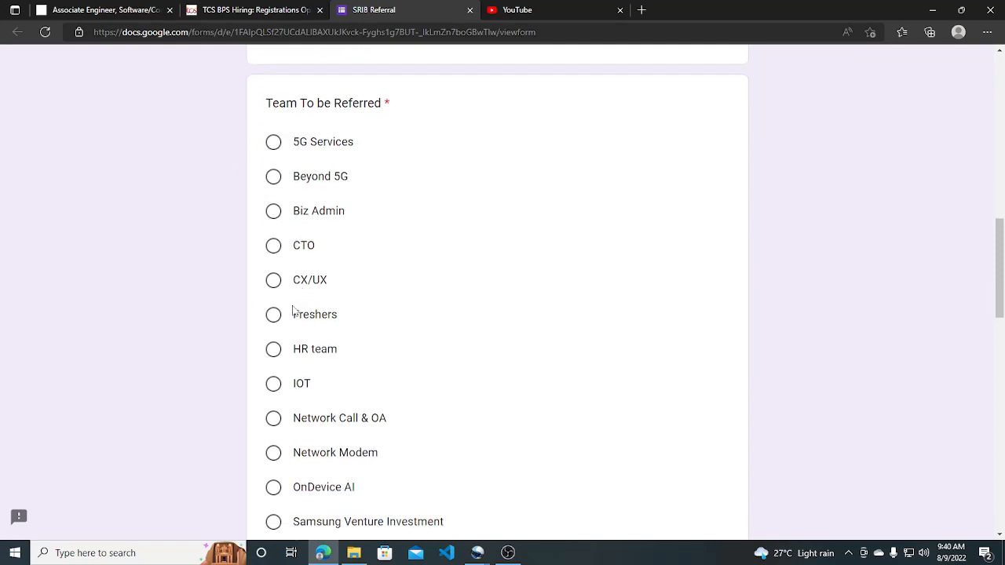
pyautogui.scroll(-3)
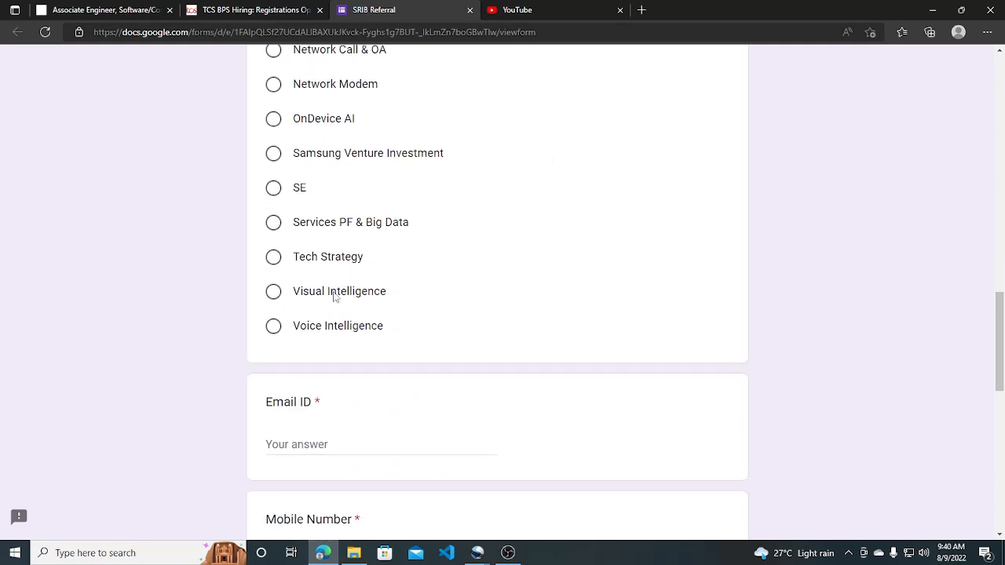
pyautogui.scroll(-3)
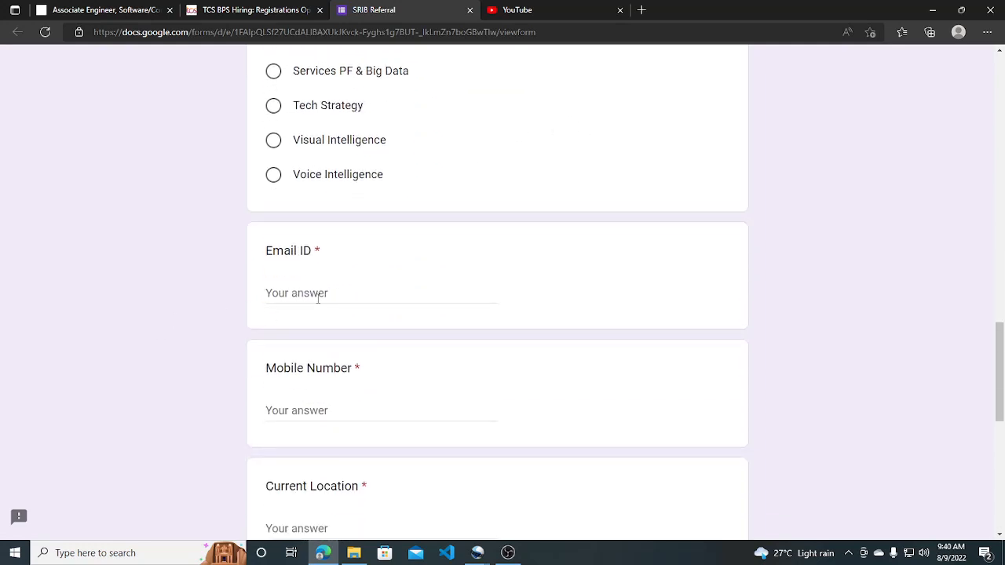
pyautogui.scroll(-3)
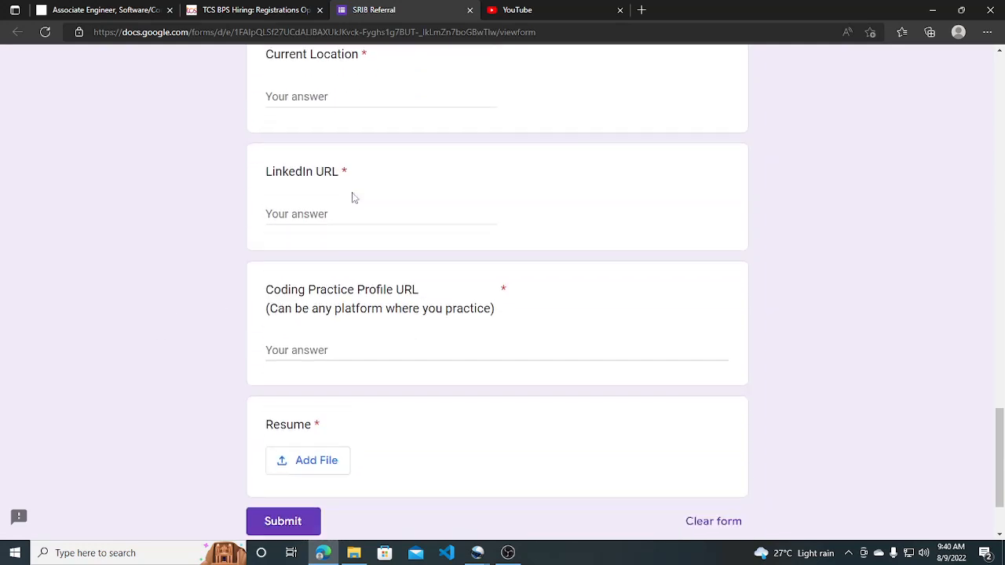
pyautogui.scroll(-3)
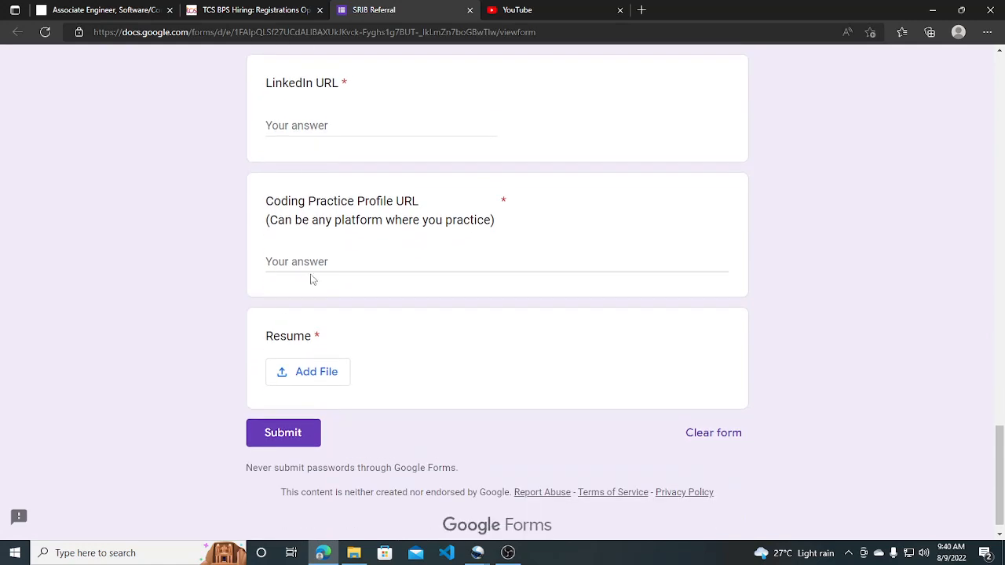
pyautogui.moveTo(327, 260)
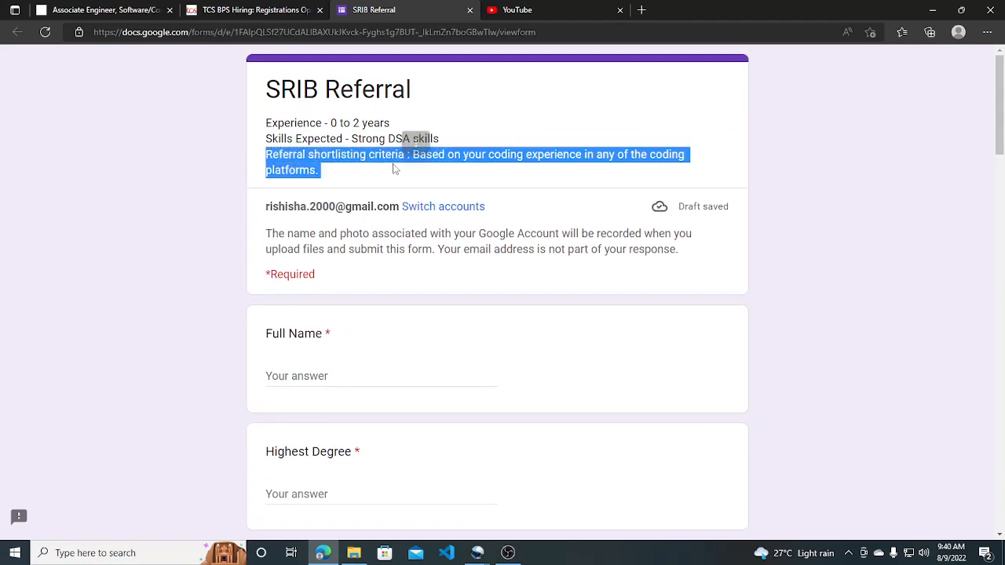
# Clear the description text selection and focus the Coding Practice Profile URL answer field.
pyautogui.click(639, 171)
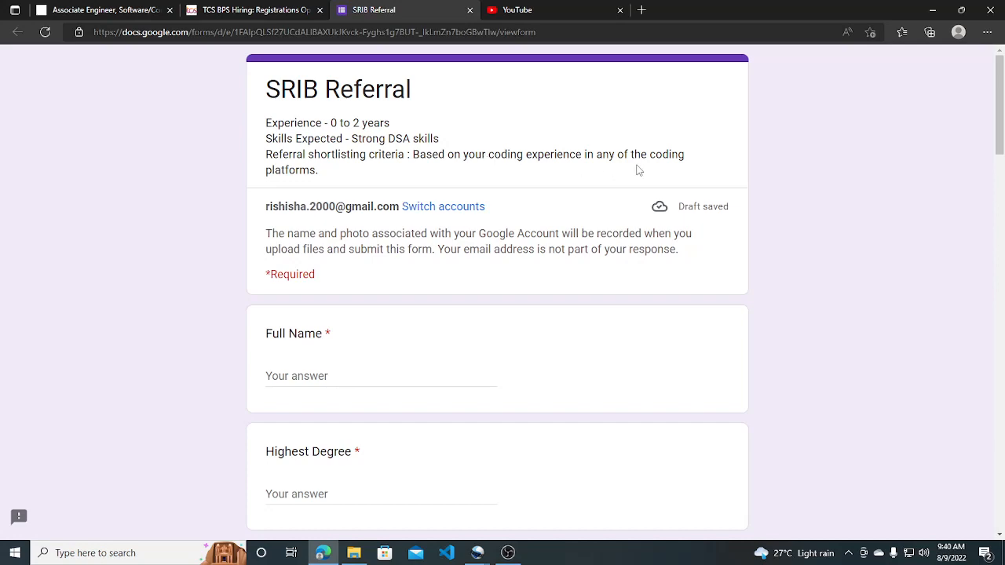
pyautogui.scroll(-3)
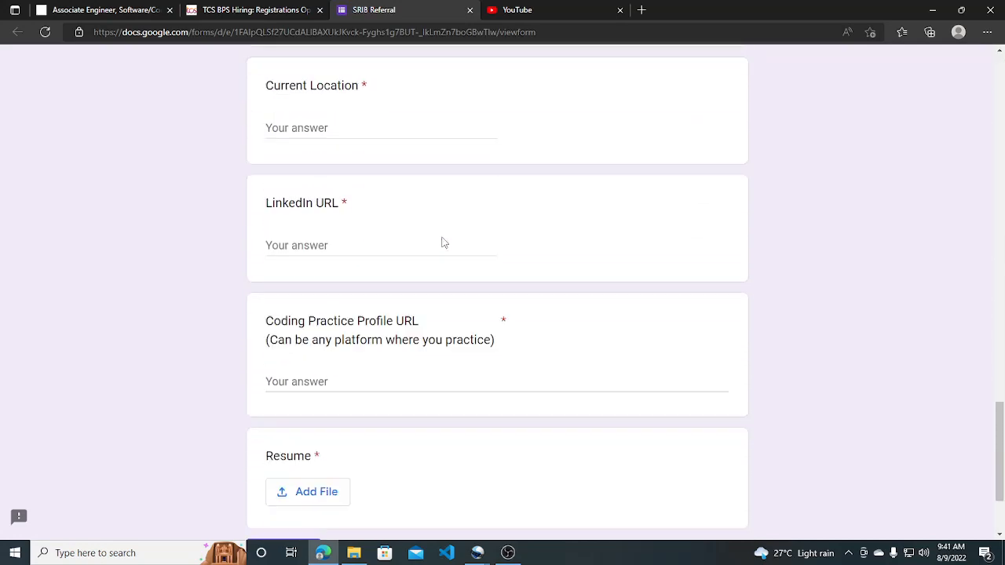
pyautogui.scroll(-3)
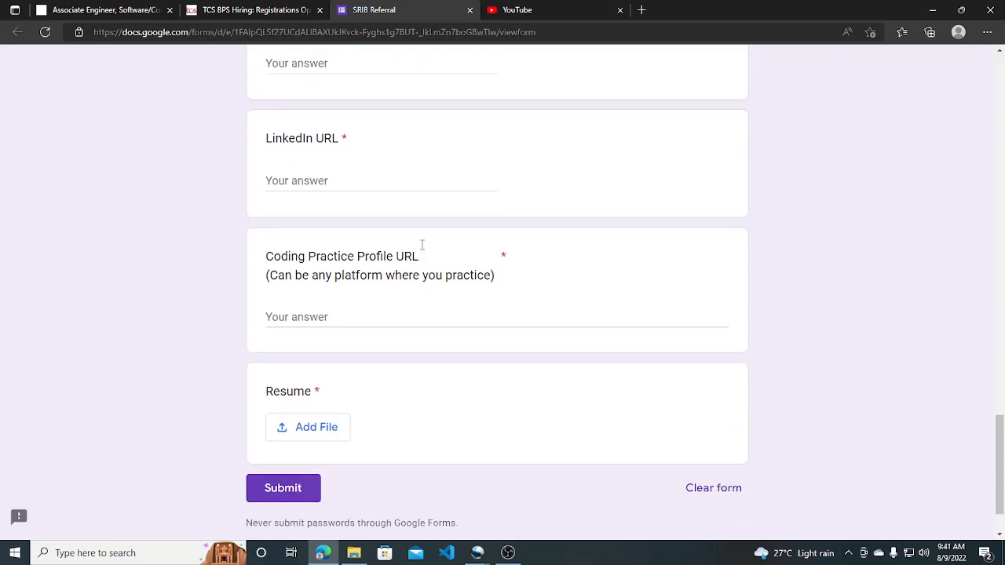
pyautogui.click(365, 317)
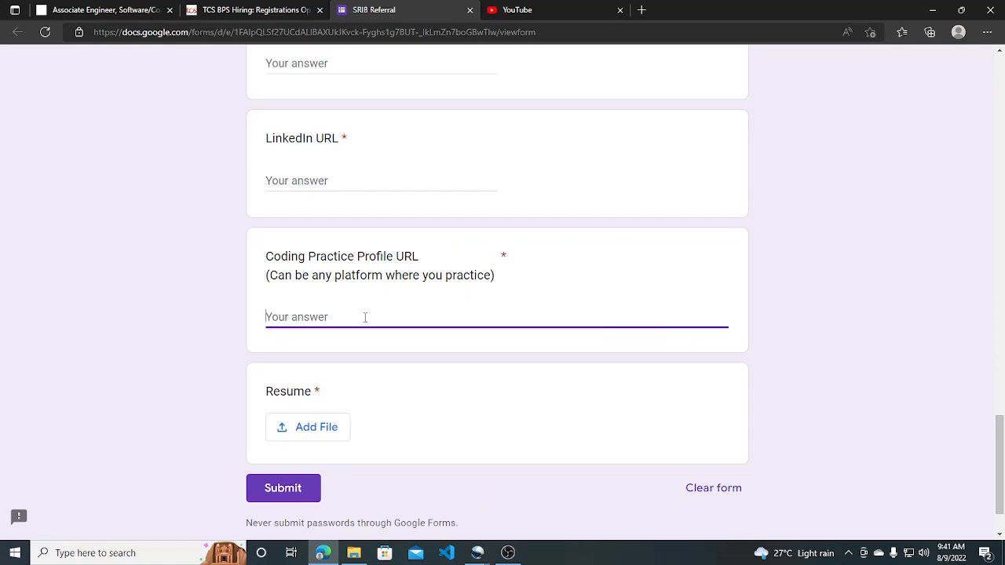
pyautogui.moveTo(342, 382)
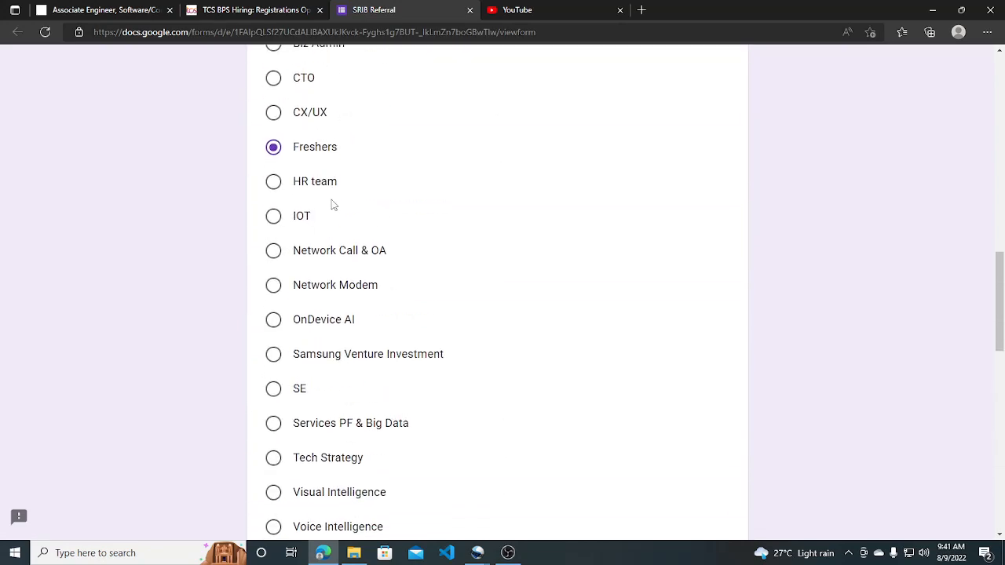
# Scroll down toward the bottom of the referral form.
pyautogui.scroll(-3)
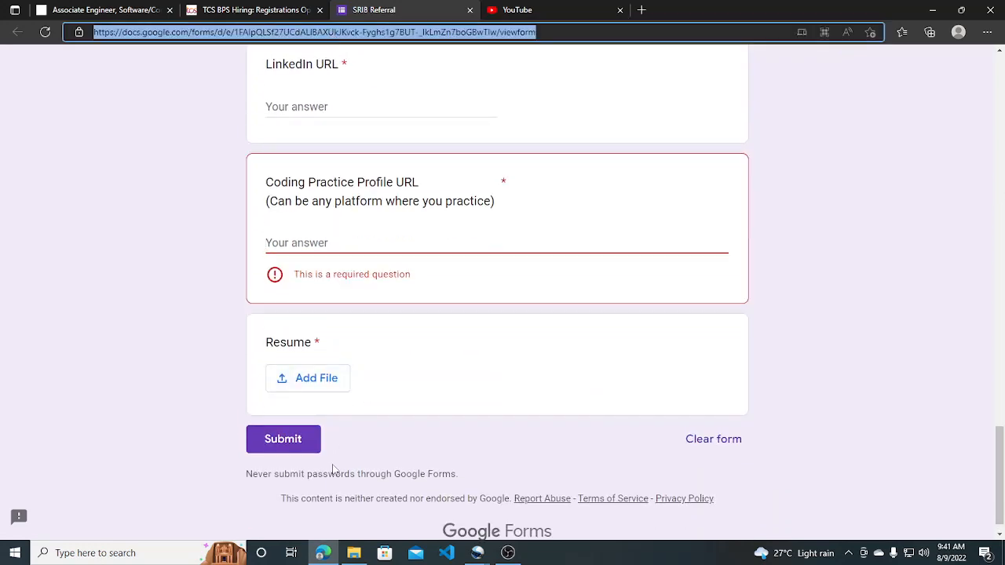
pyautogui.moveTo(199, 307)
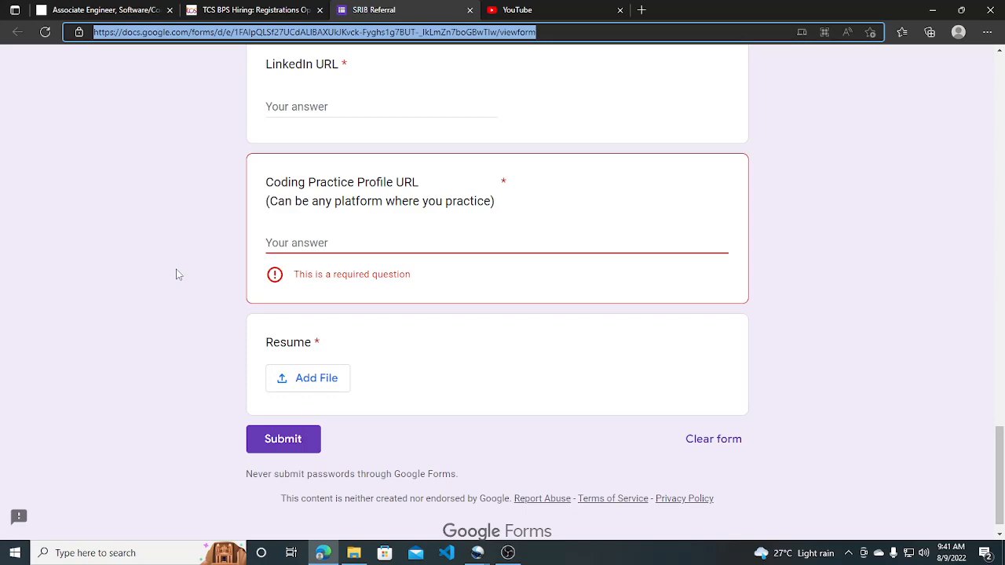
pyautogui.scroll(3)
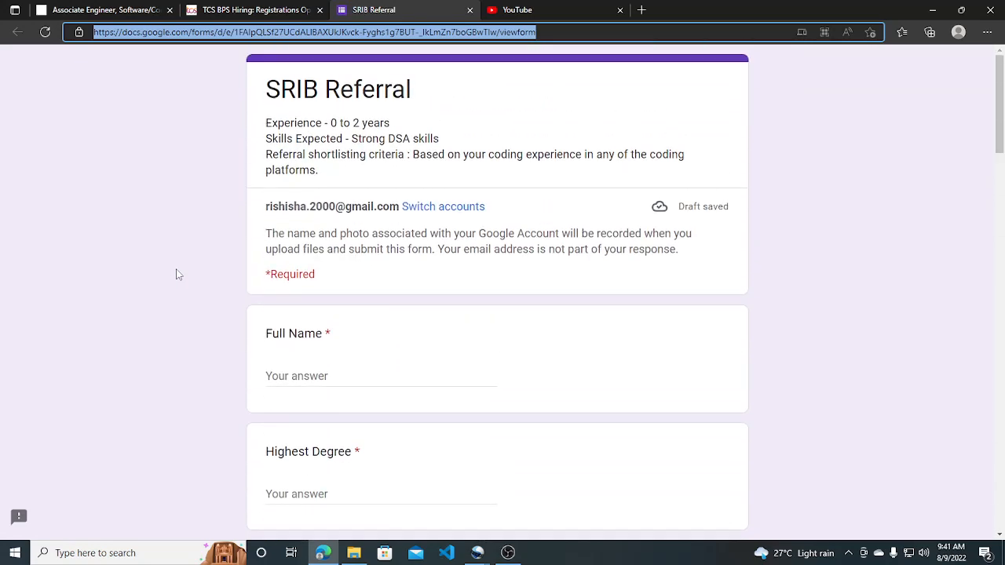
pyautogui.moveTo(137, 228)
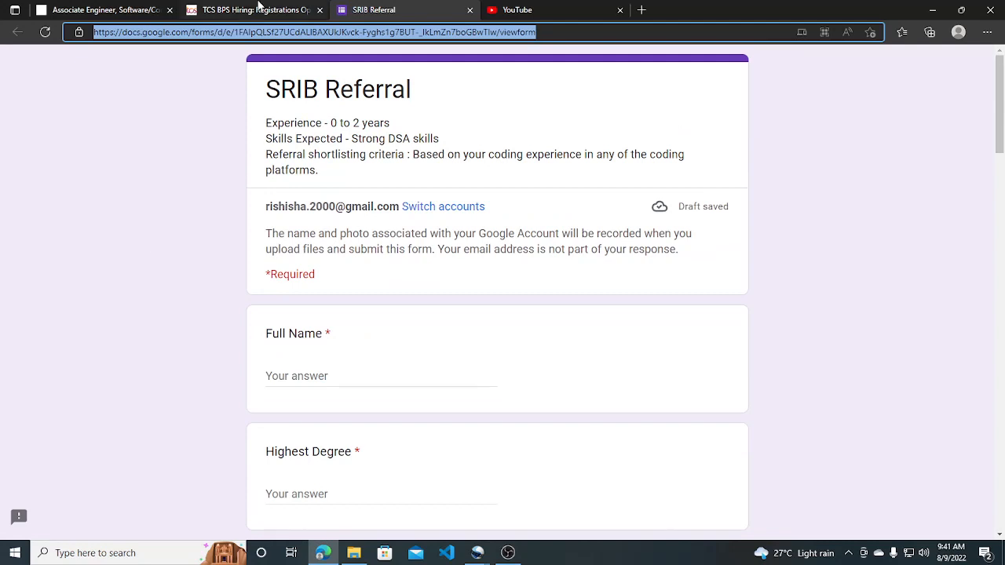
pyautogui.moveTo(251, 47)
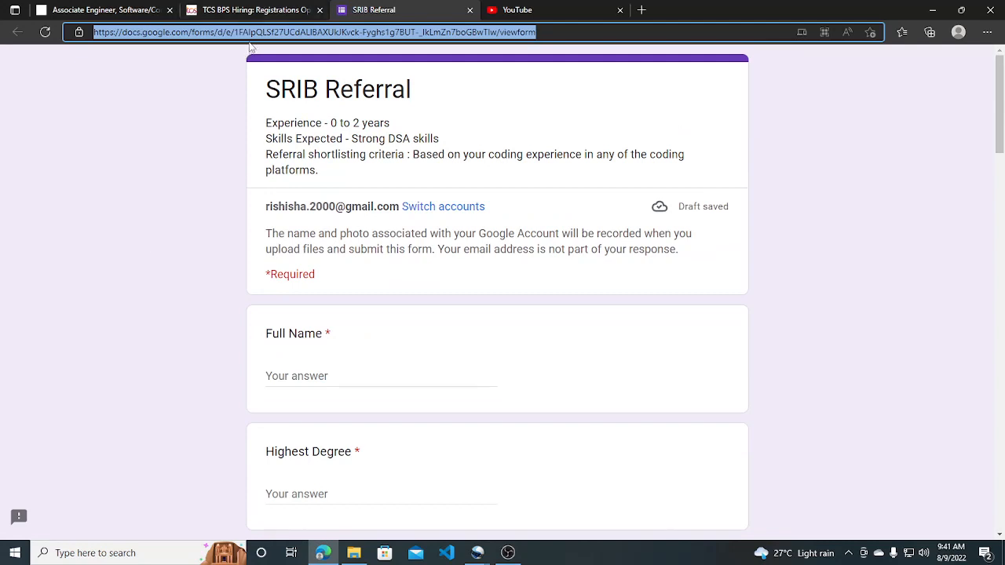
pyautogui.moveTo(138, 313)
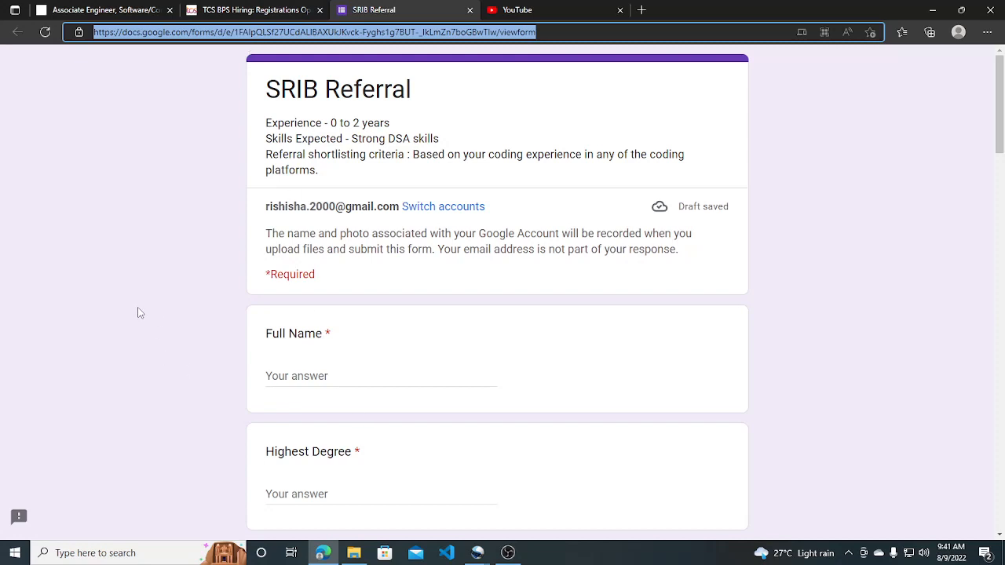
pyautogui.moveTo(66, 293)
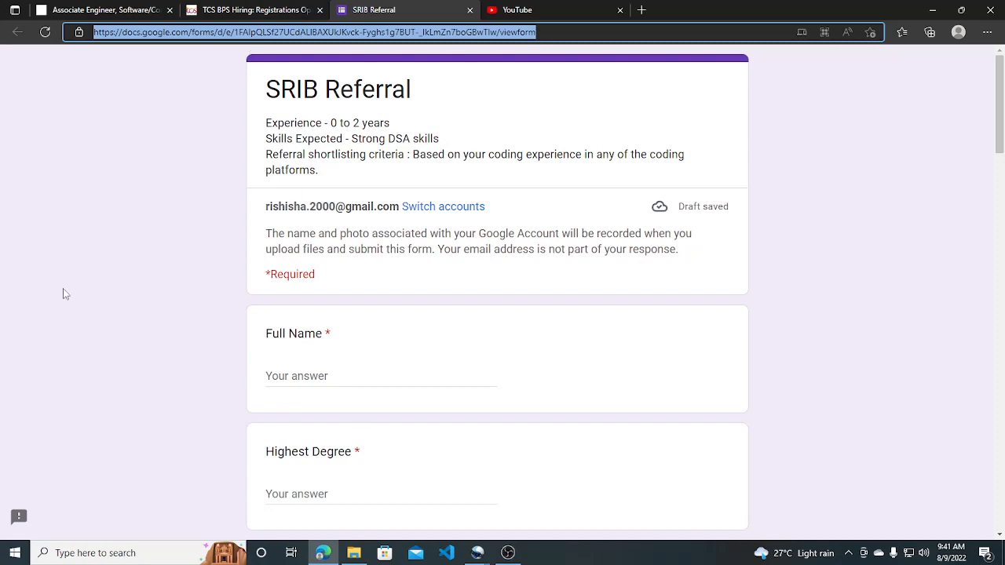